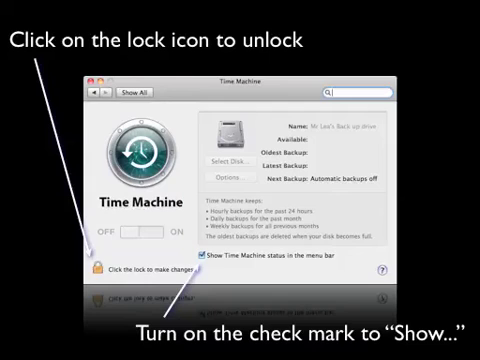
Step: Unlock the Time Machine preferences so settings can be changed
left_click(96, 268)
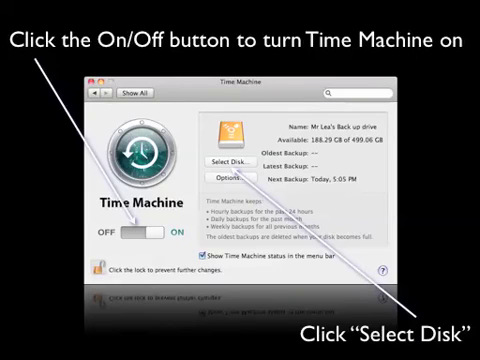
Step: Choose the portable drive as the Time Machine backup disk
left_click(228, 160)
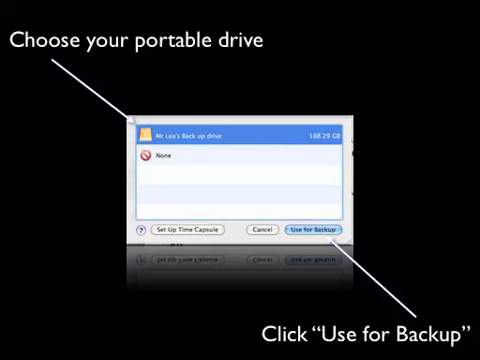
left_click(316, 228)
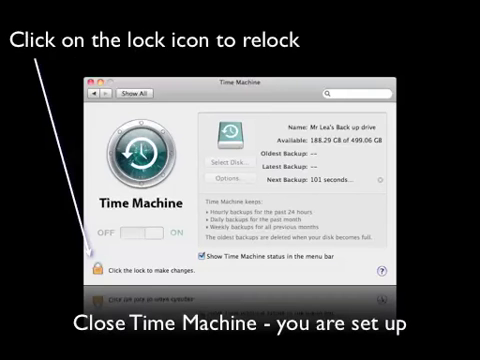